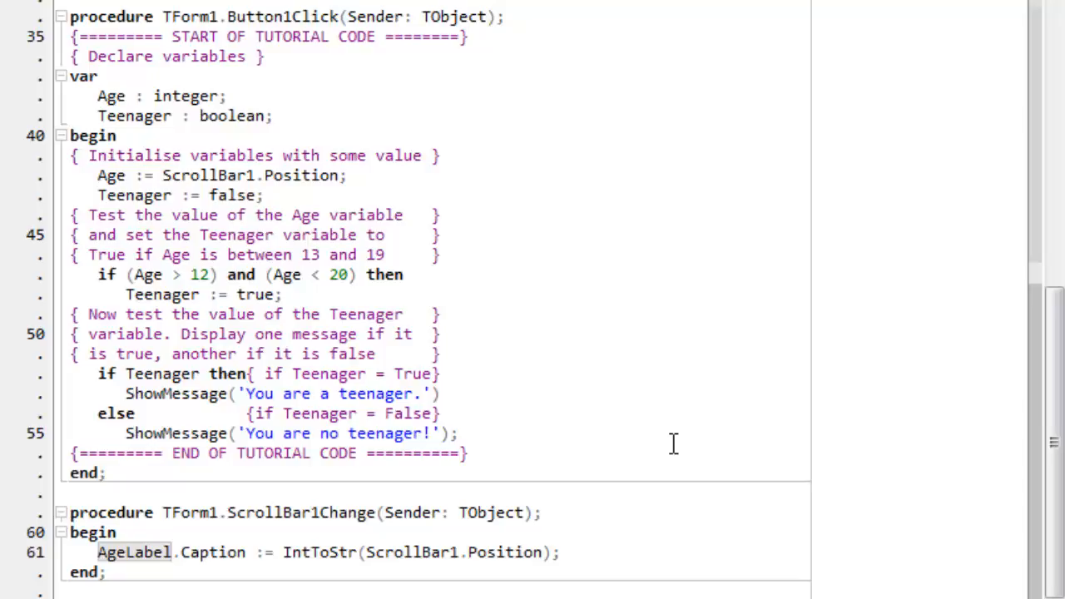
pyautogui.moveTo(453, 216)
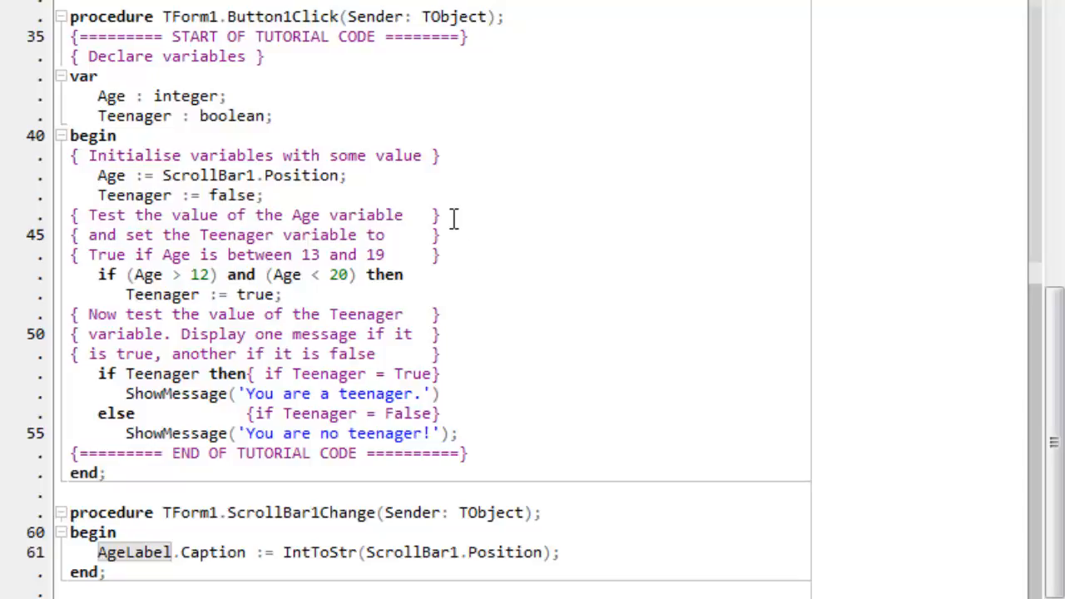
# Step: Join the three Age-testing comment lines into one { … } comment and select its text
pyautogui.click(447, 215)
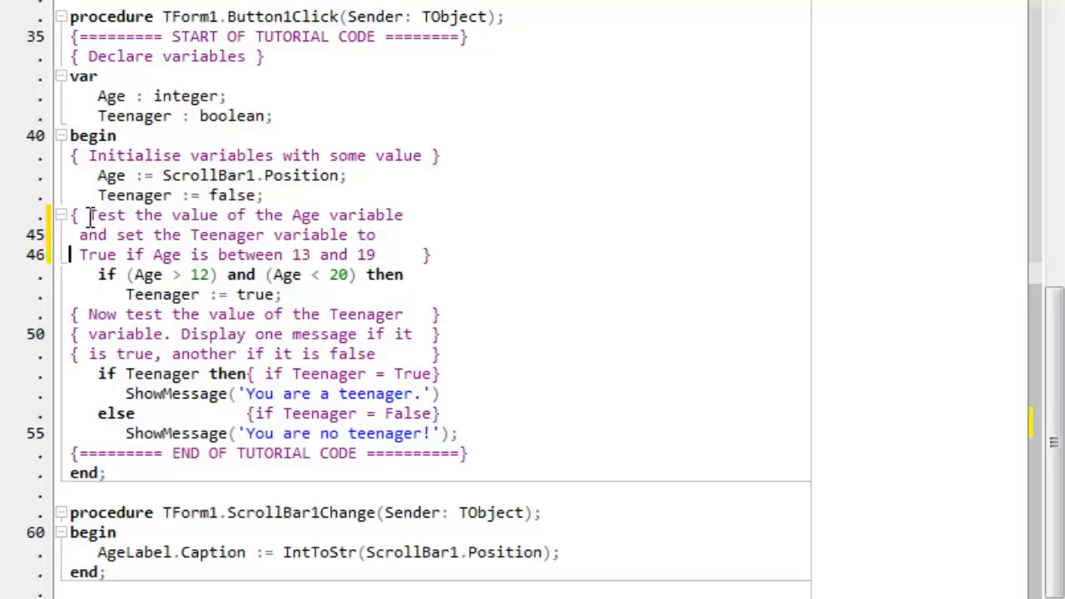
pyautogui.moveTo(87, 215); pyautogui.dragTo(407, 255)
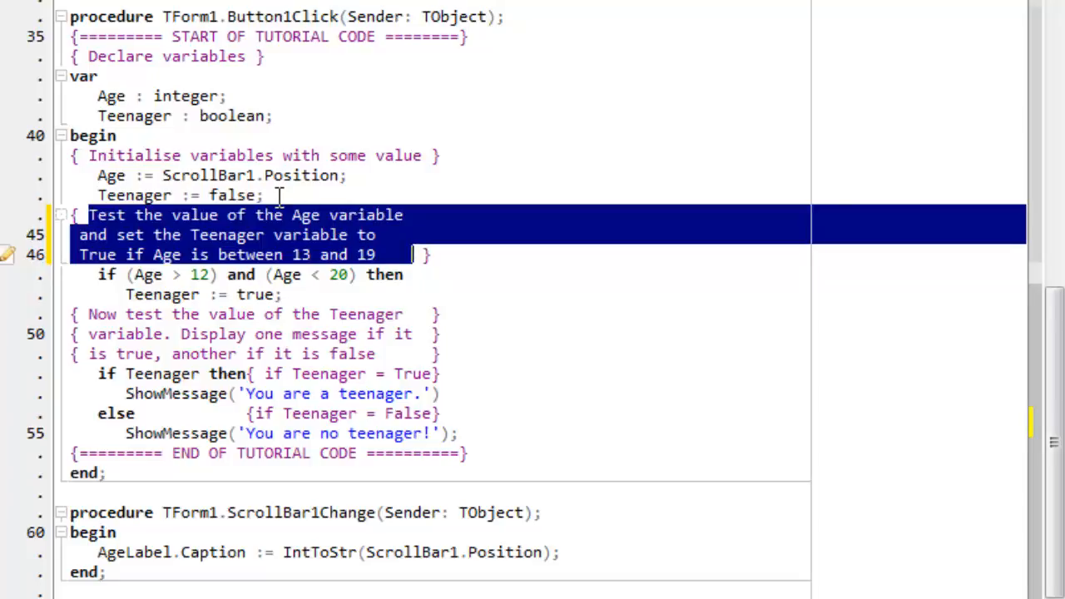
# Step: Wrap Teenager := false in (* *), then remove the closing *) so the following code stays commented
pyautogui.click(272, 195)
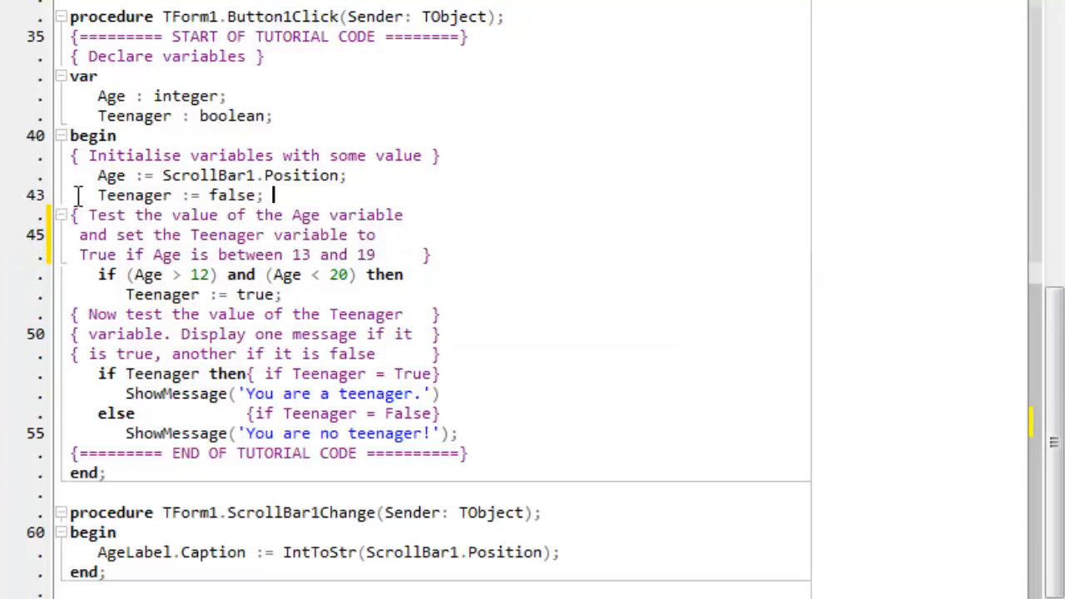
pyautogui.write('(*')
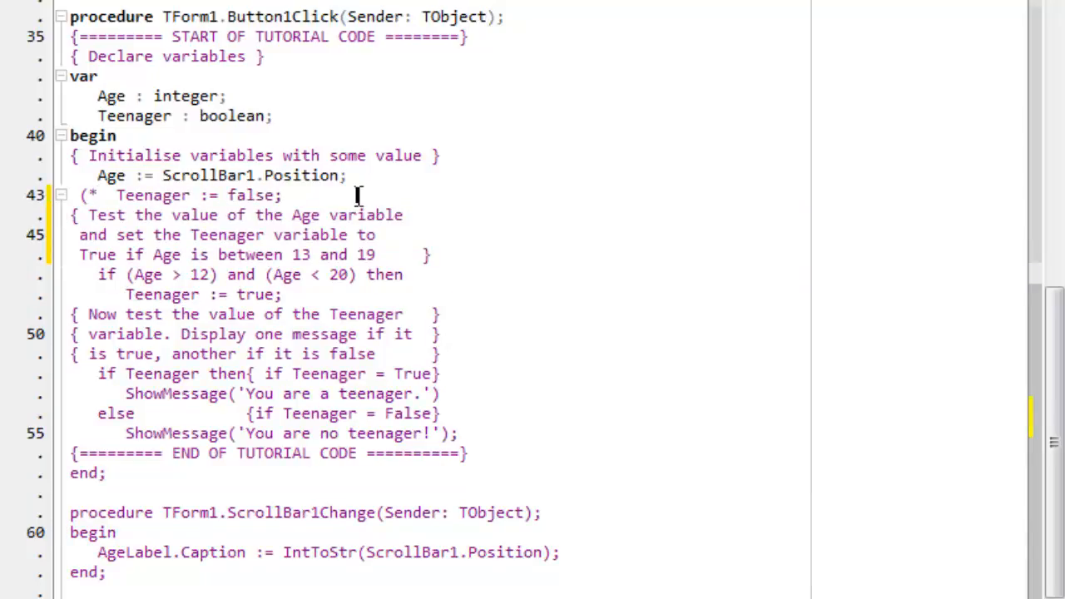
pyautogui.write('*)')
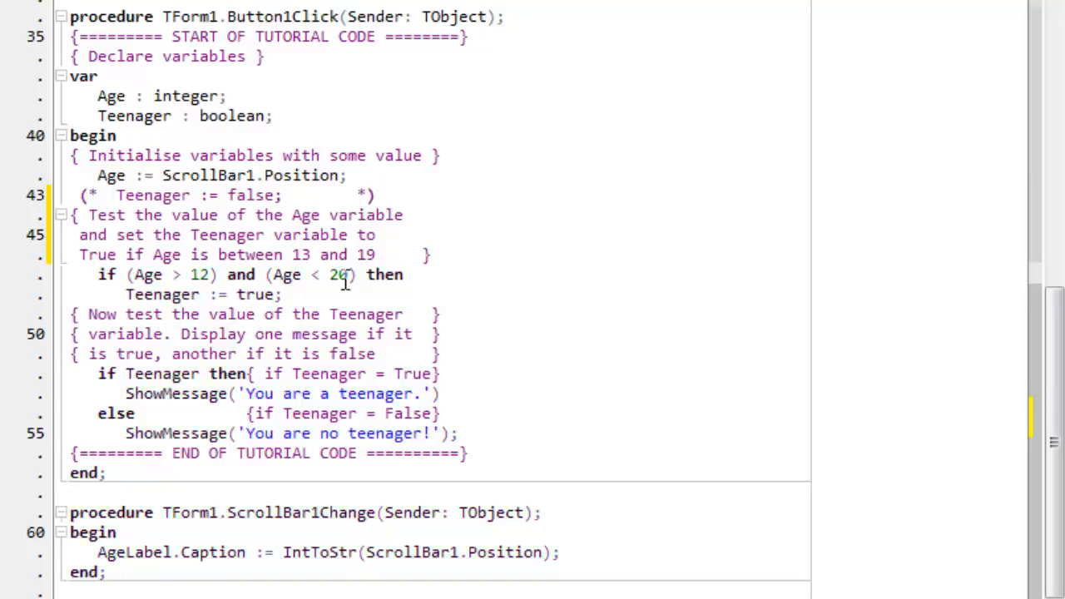
pyautogui.moveTo(348, 282)
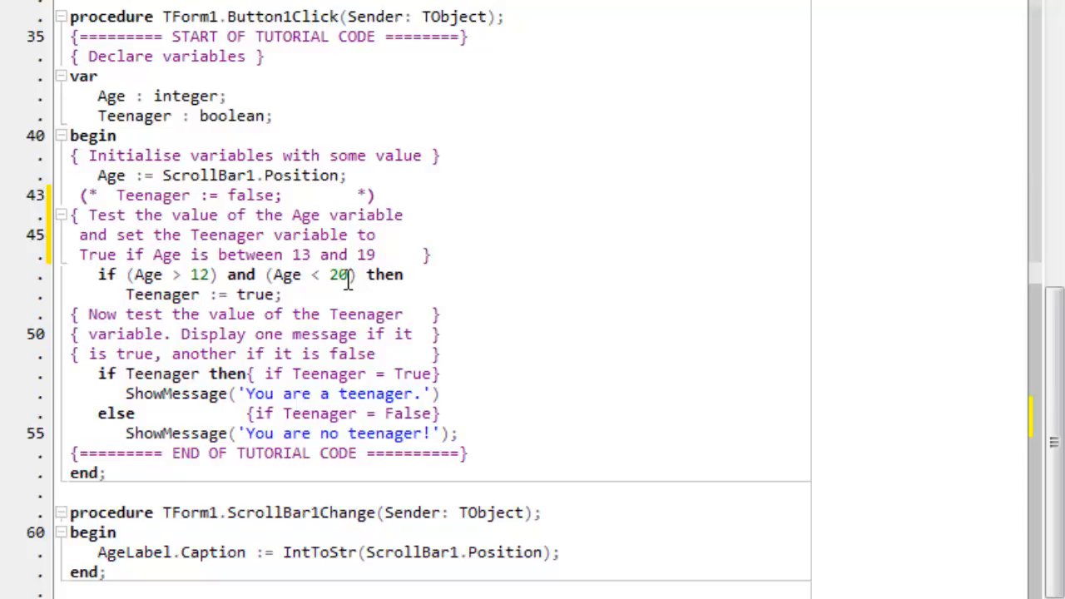
pyautogui.click(376, 194)
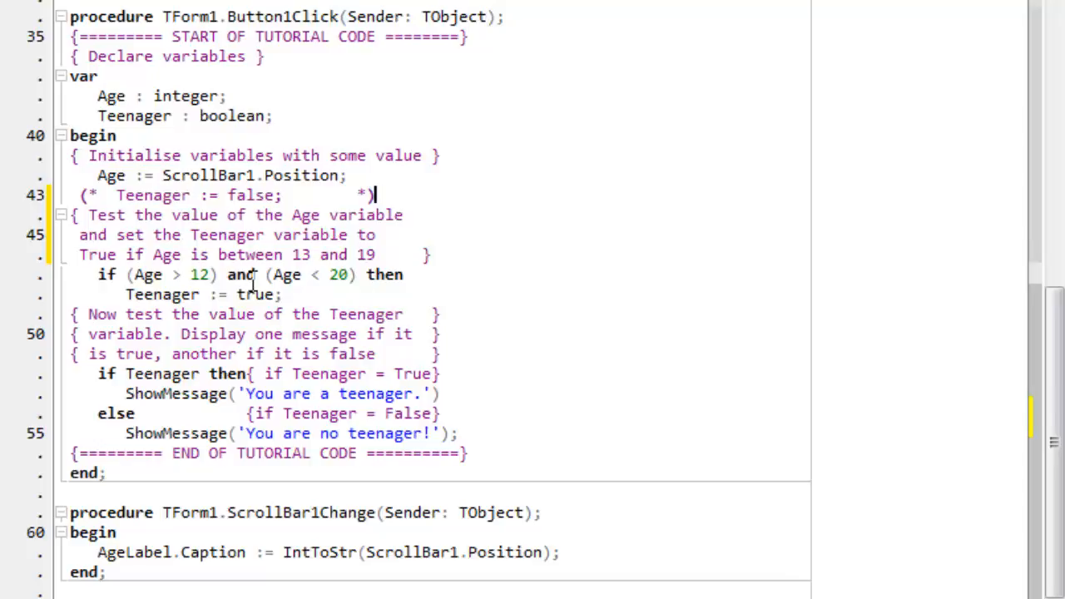
pyautogui.moveTo(241, 234)
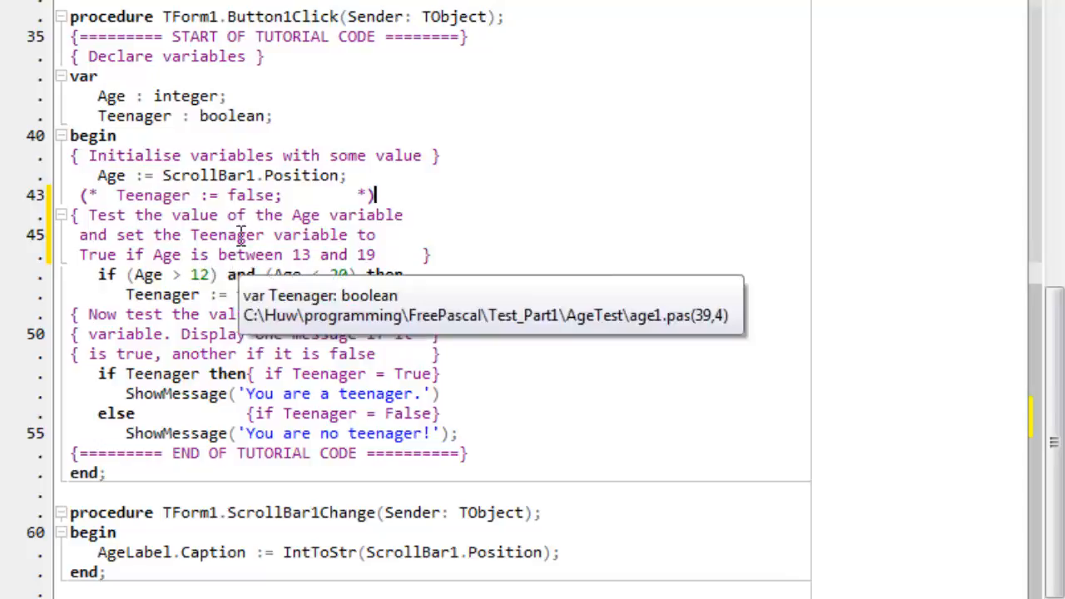
pyautogui.click(389, 195)
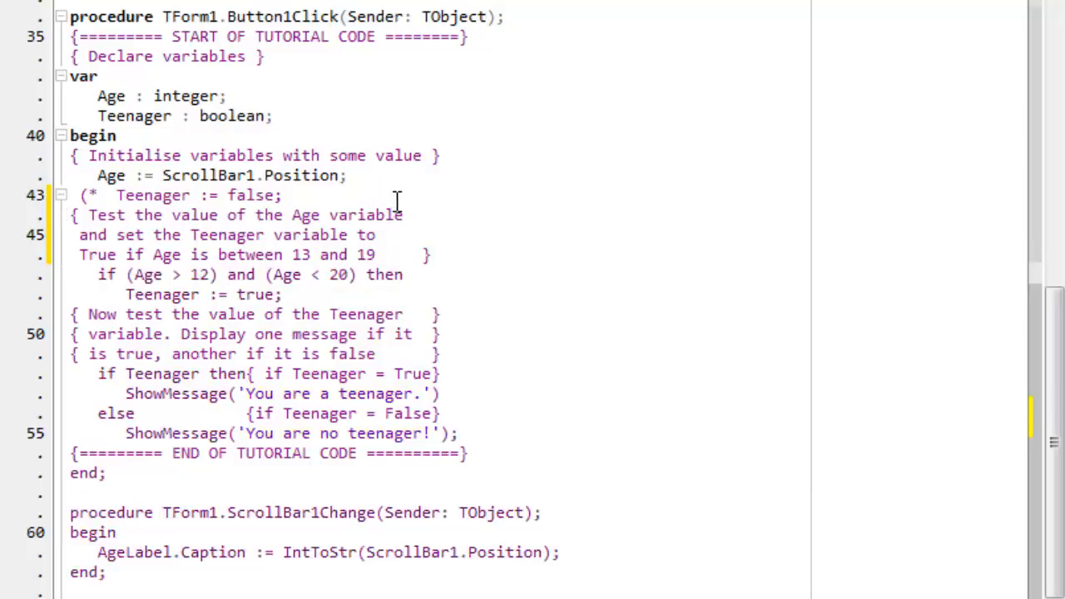
# Step: Delete the (* before Teenager := false, retype it to show the effect, then remove it again
pyautogui.click(356, 195)
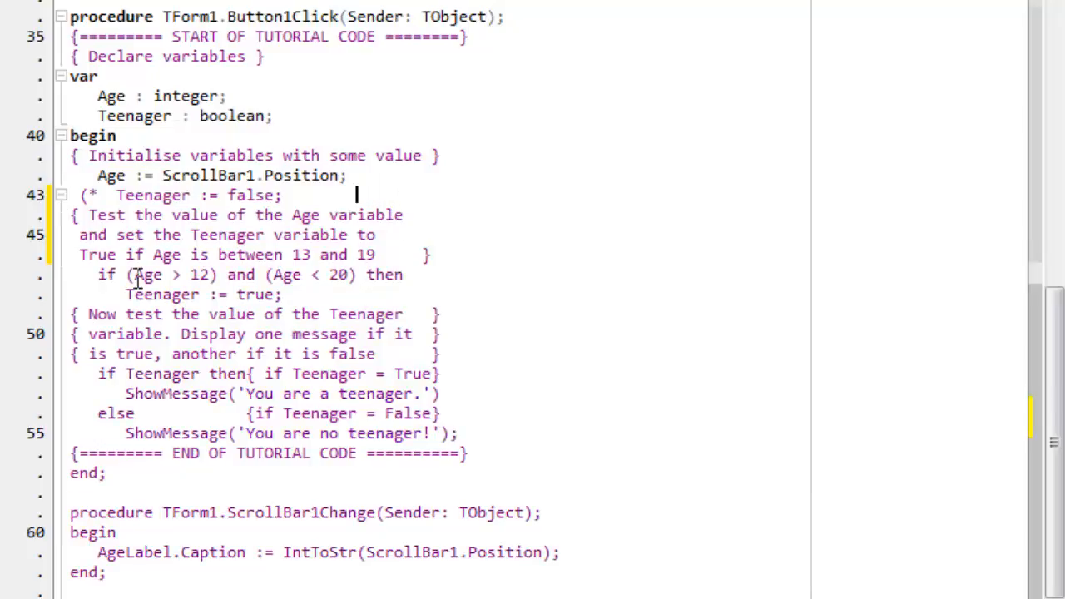
pyautogui.click(108, 195)
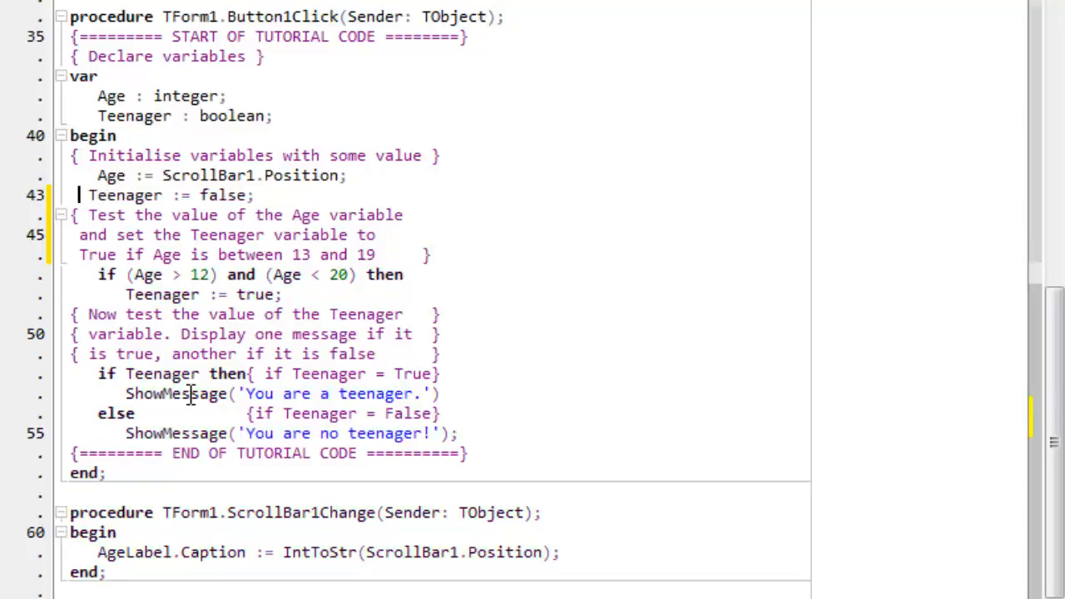
pyautogui.moveTo(9, 215)
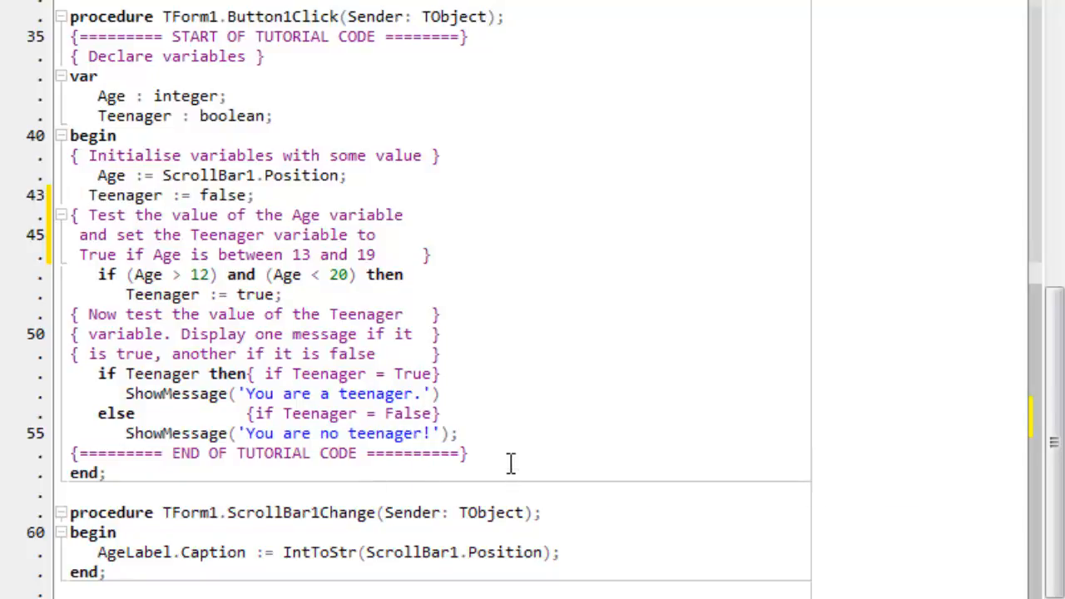
pyautogui.moveTo(66, 203)
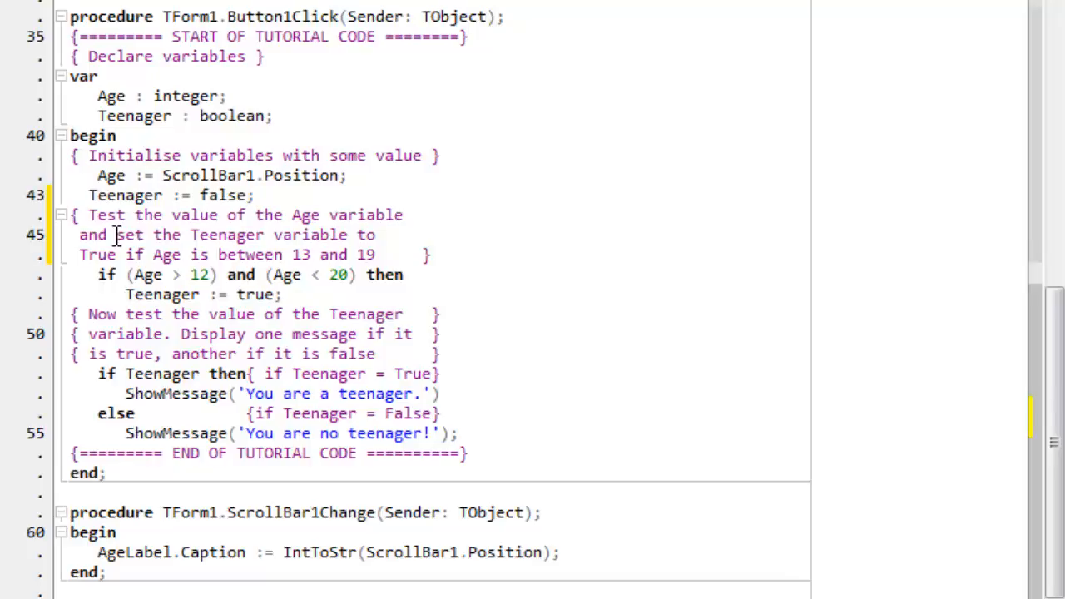
pyautogui.write('(*')
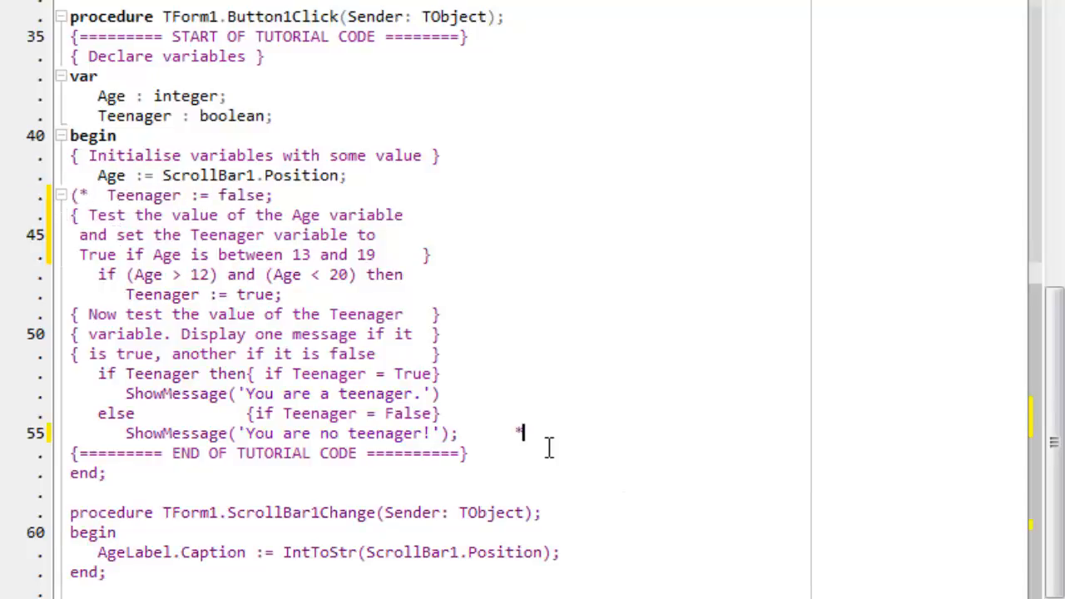
pyautogui.write(')')
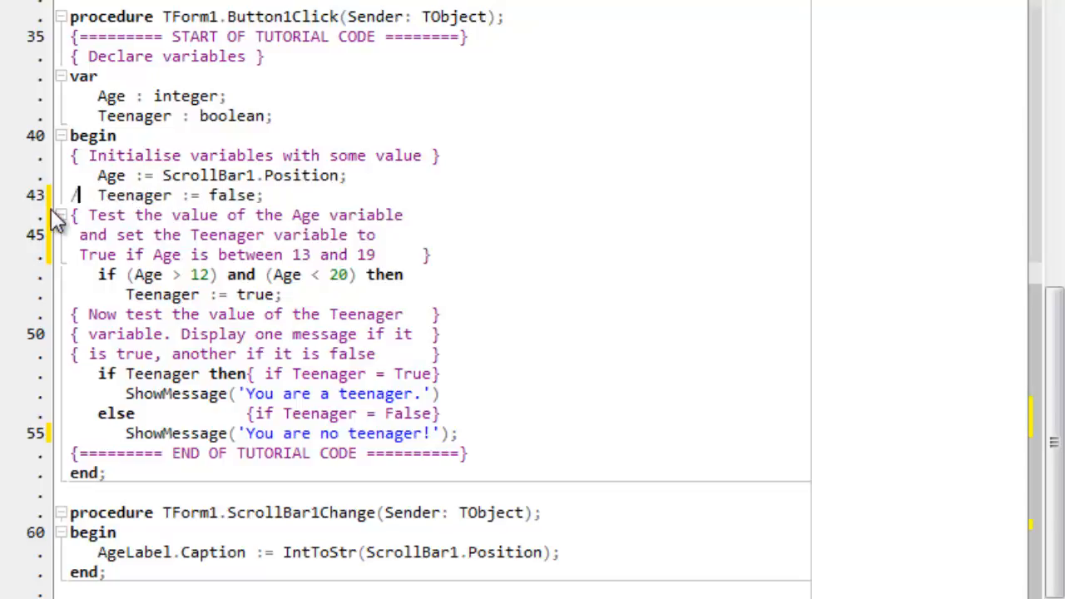
# Step: Add the trailing comment '// Not young or old' after Teenager := false
pyautogui.write('/')
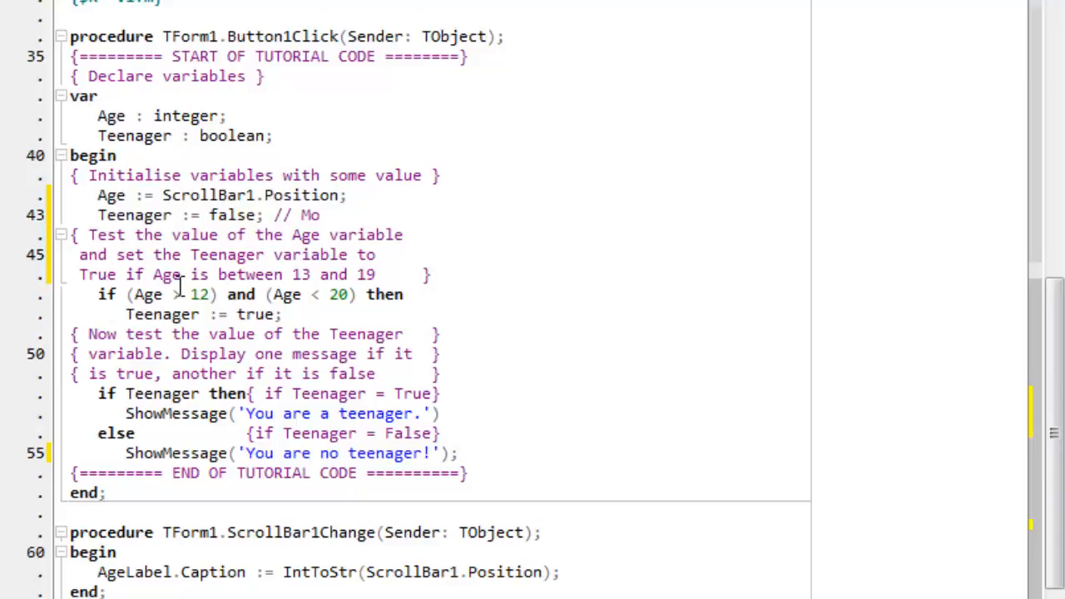
pyautogui.write('No')
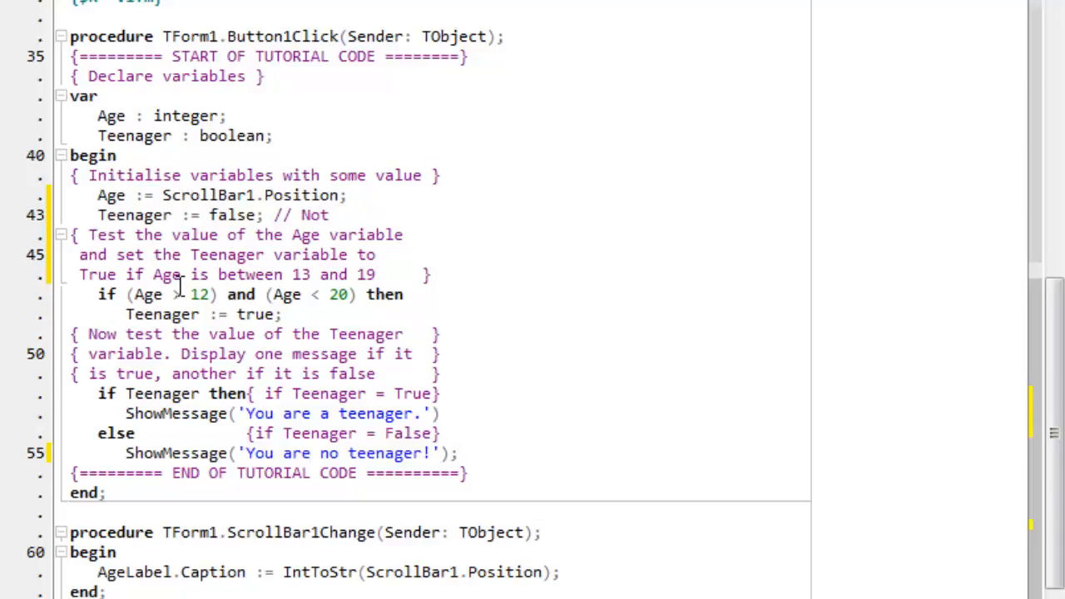
pyautogui.write('young')
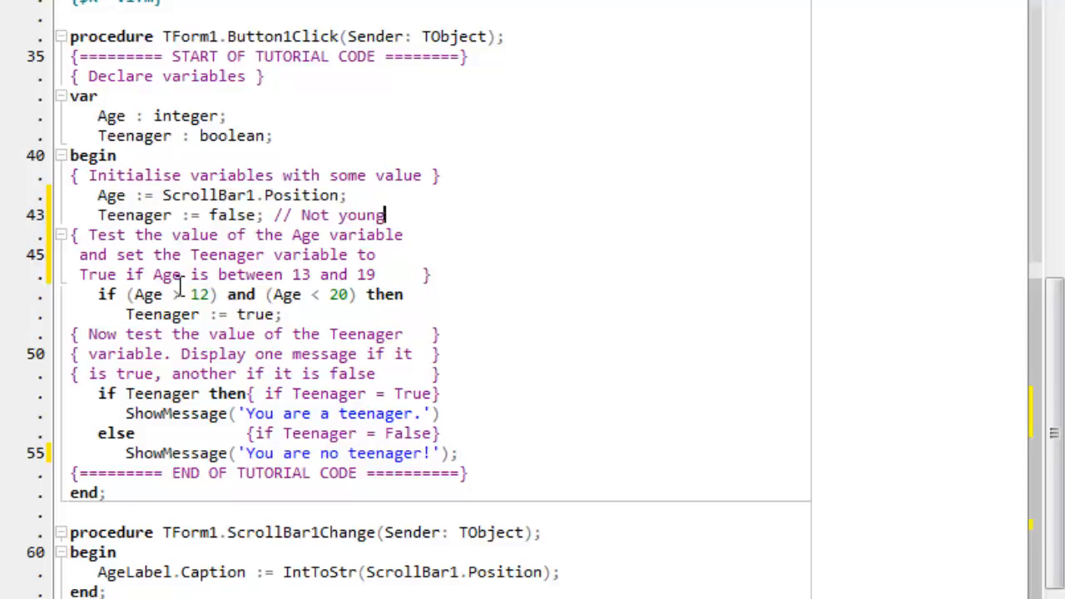
pyautogui.write('or old')
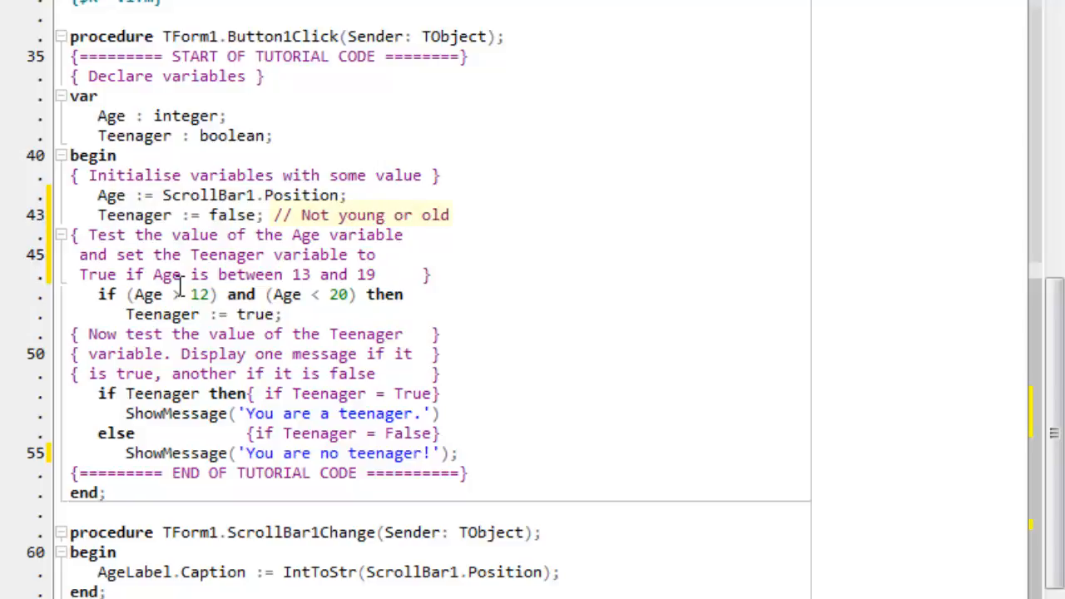